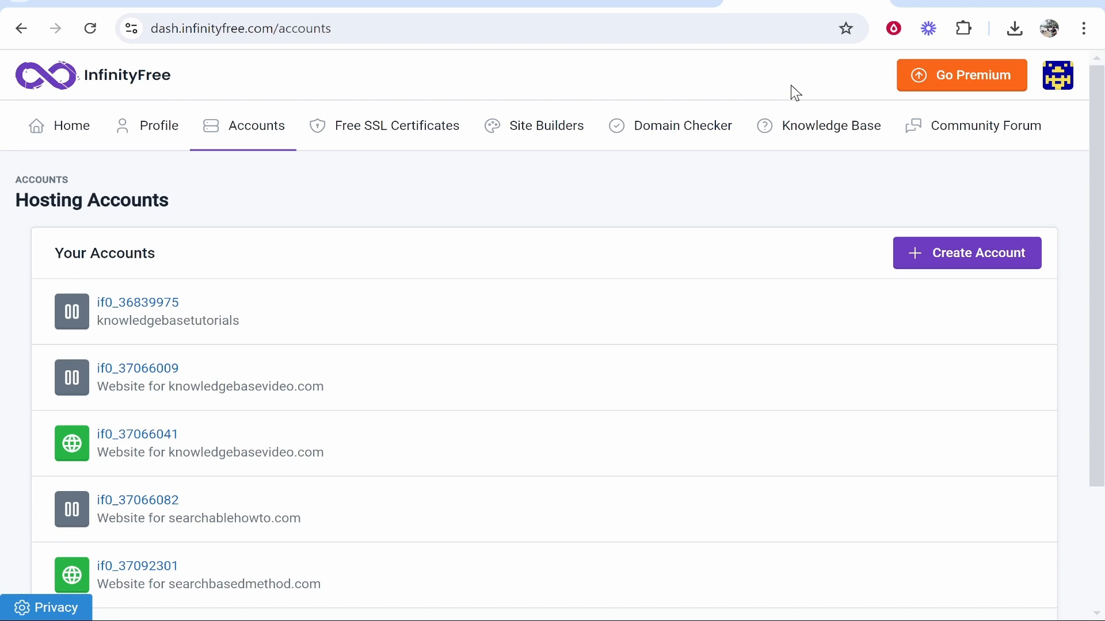
{"action": "mouse_move", "coordinate": [123, 110]}
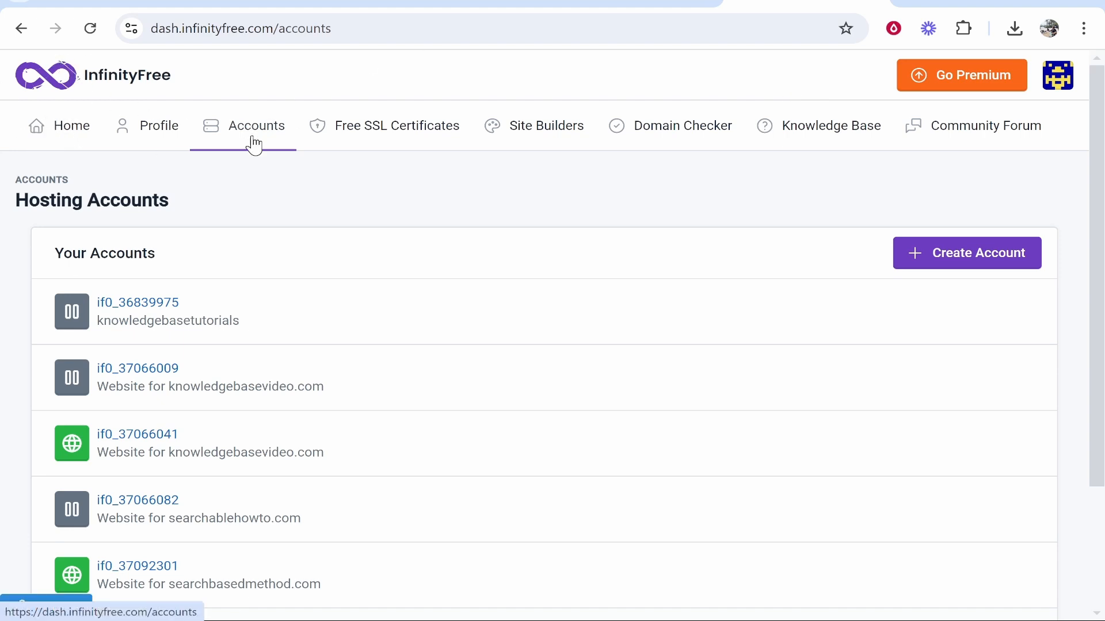
{"action": "mouse_move", "coordinate": [255, 177]}
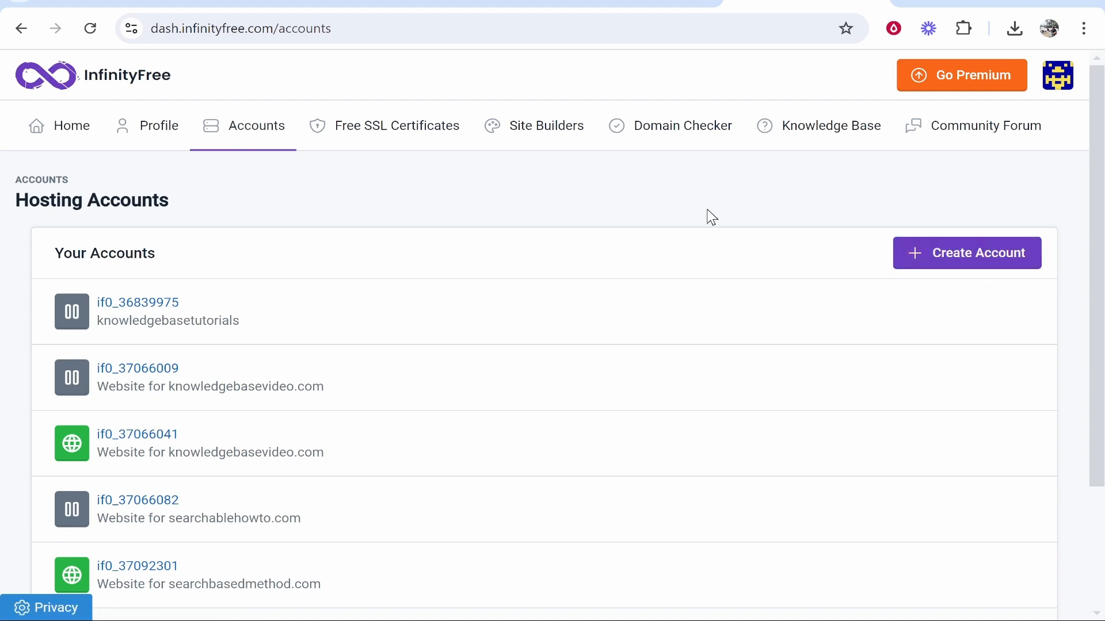
Create a new free InfinityFree plan account with subdomain knowledgebaseexample123 on .free.nf.
{"action": "scroll", "scroll_direction": "down", "scroll_amount": 3}
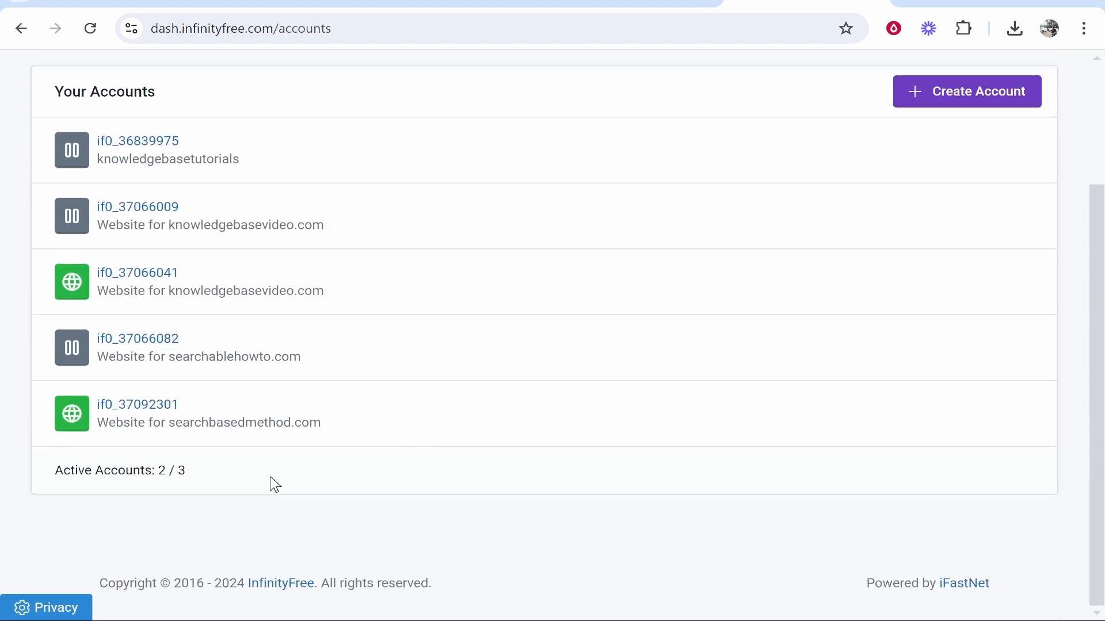
{"action": "double_click", "coordinate": [171, 470]}
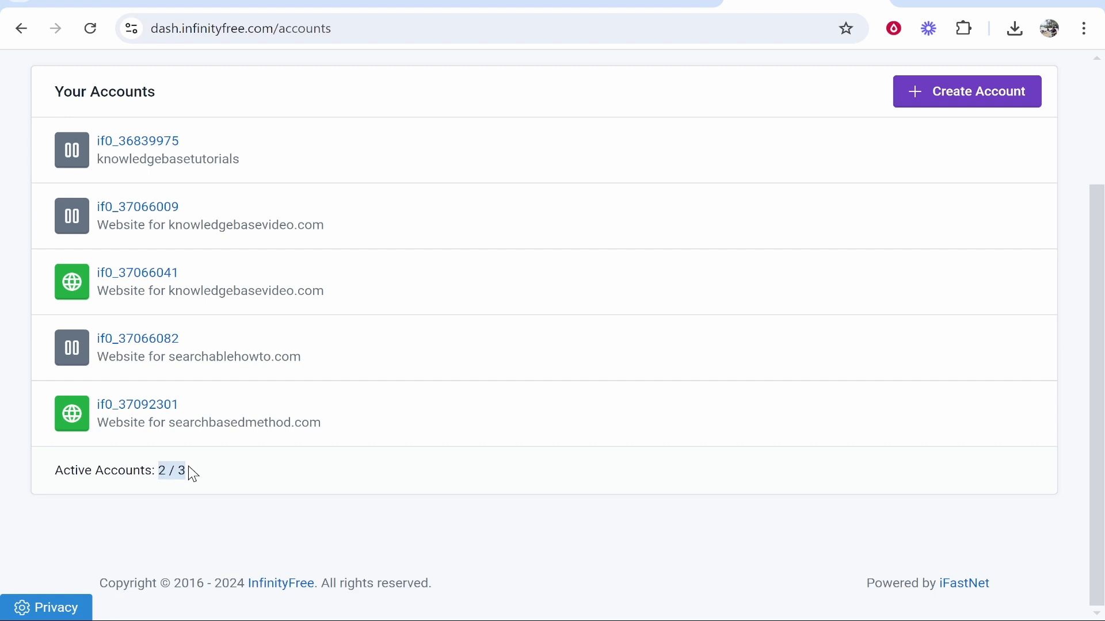
{"action": "mouse_move", "coordinate": [344, 508]}
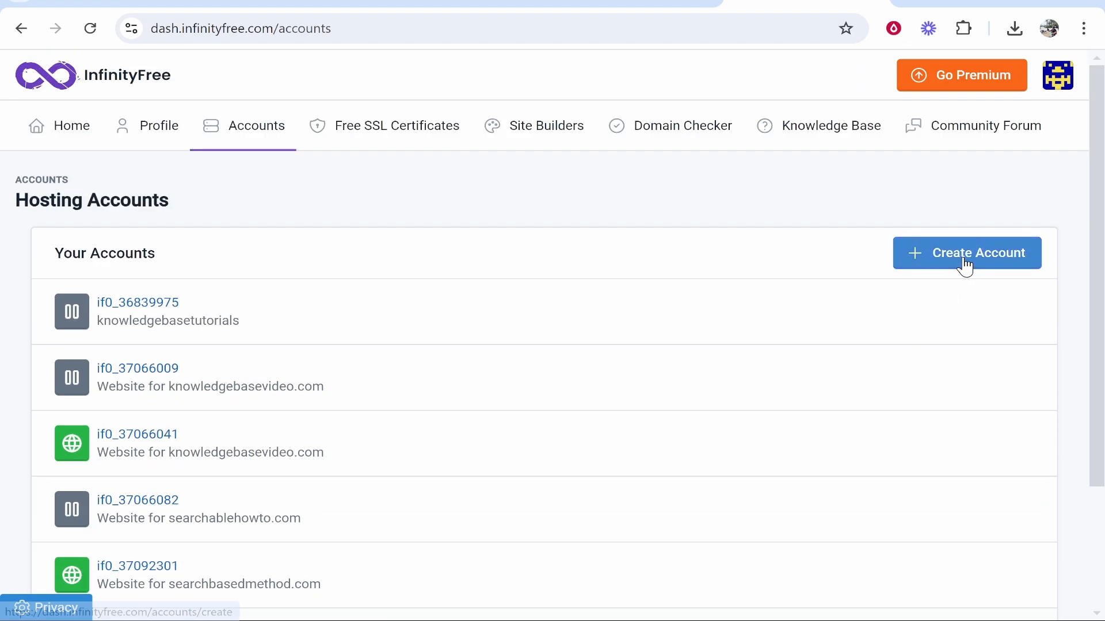
{"action": "left_click", "coordinate": [967, 254]}
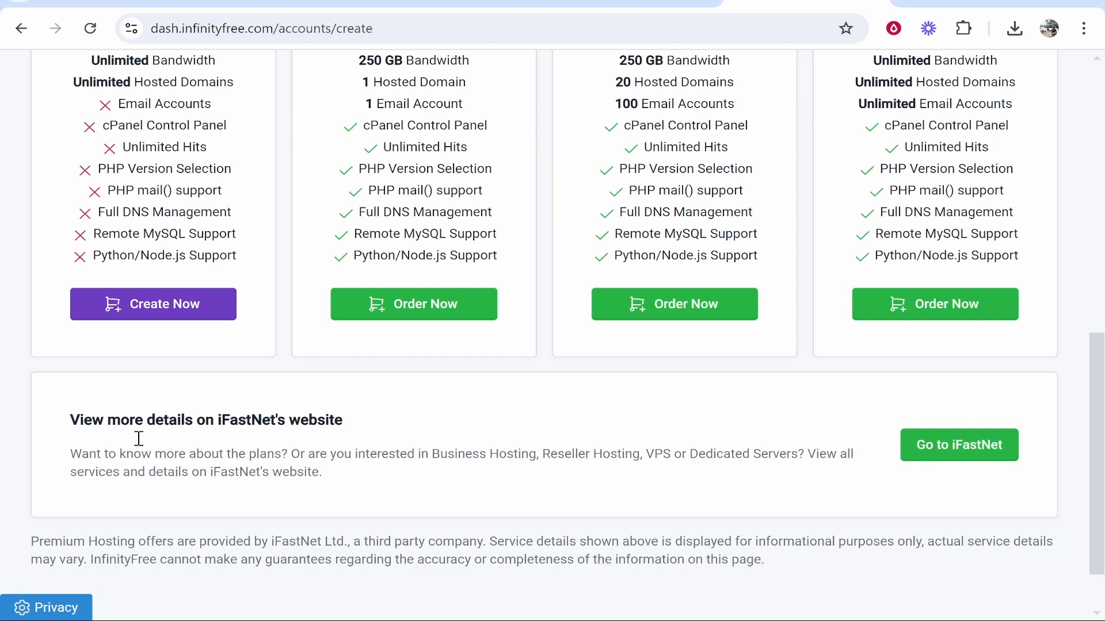
{"action": "left_click", "coordinate": [153, 304]}
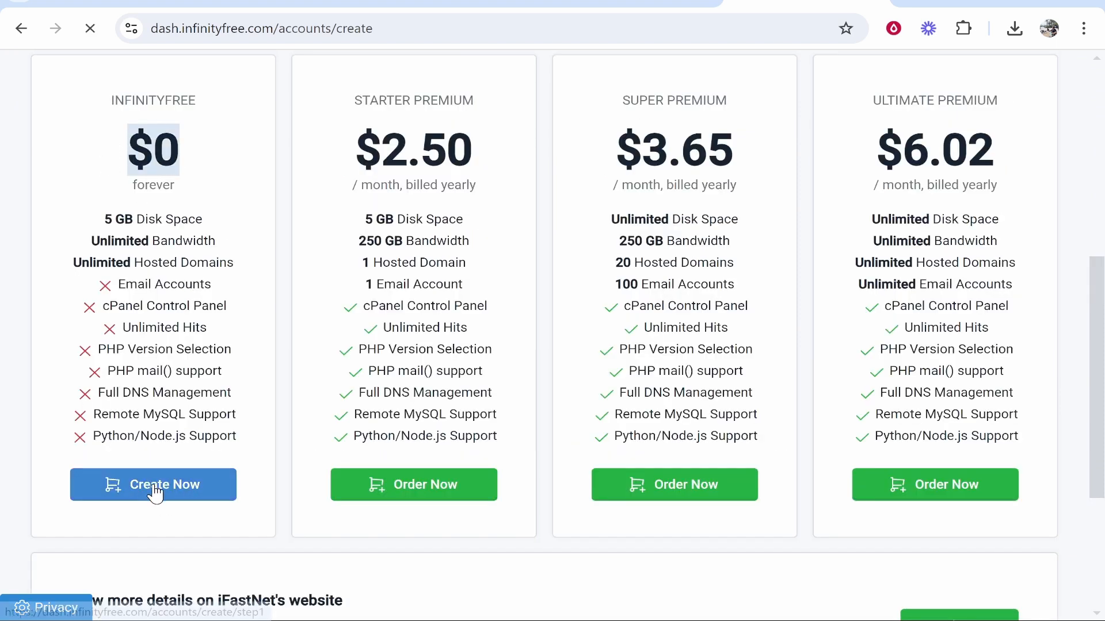
{"action": "left_click", "coordinate": [153, 485]}
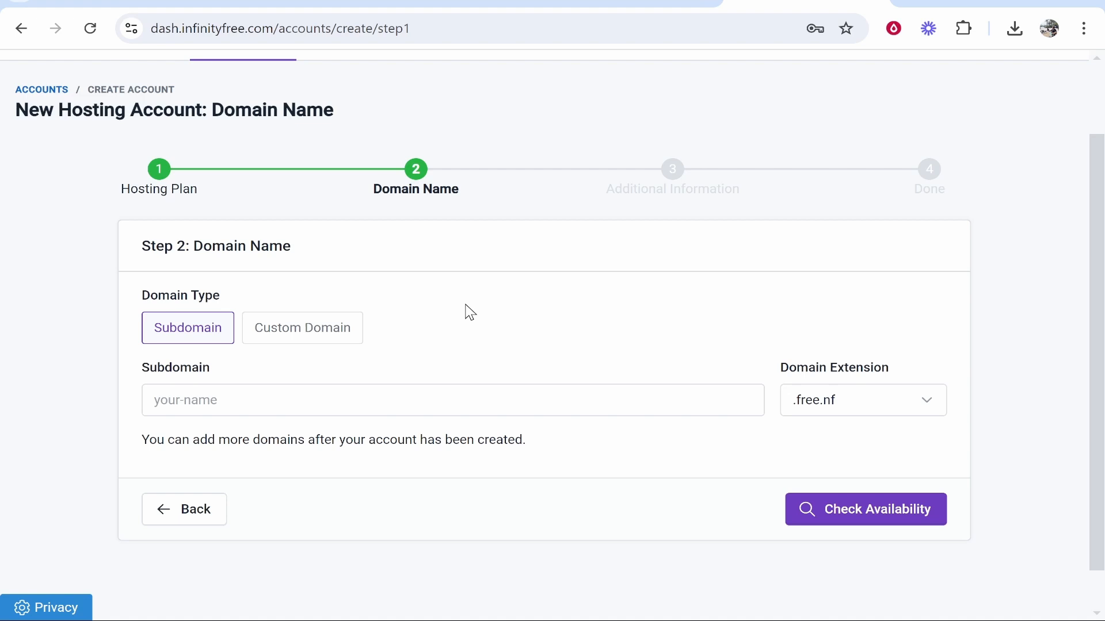
{"action": "mouse_move", "coordinate": [329, 428]}
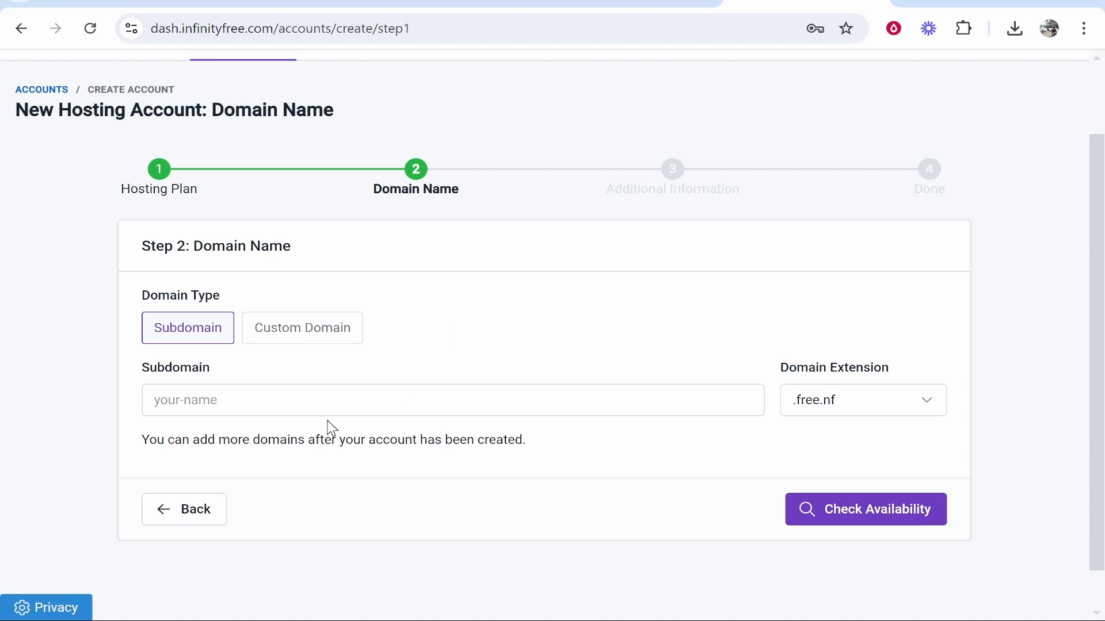
{"action": "type", "text": "knowledgebaseexample"}
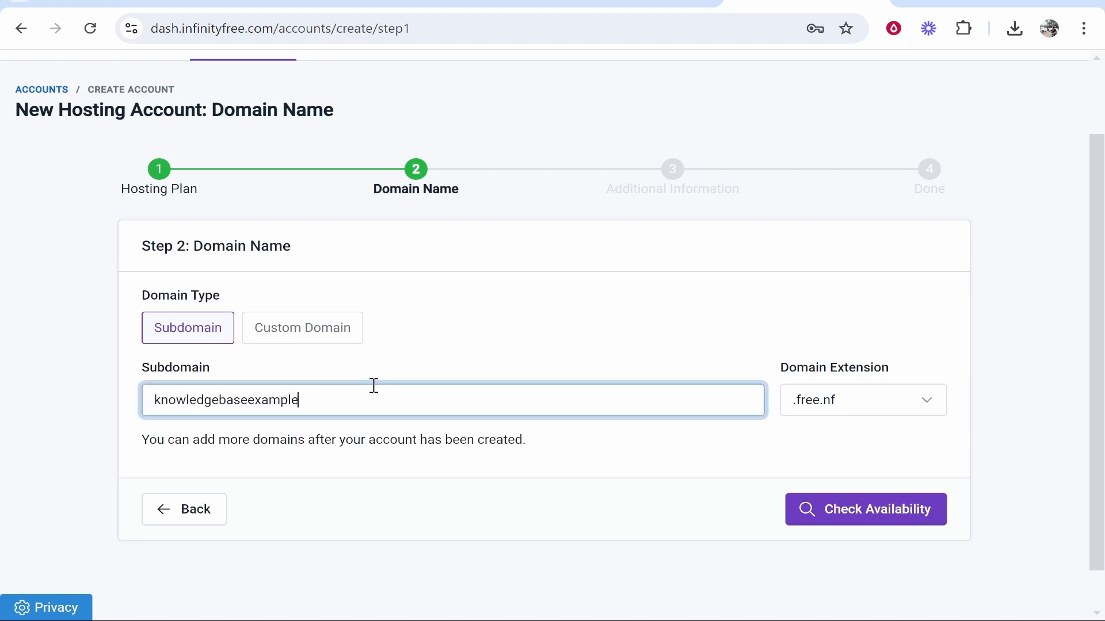
{"action": "type", "text": "123"}
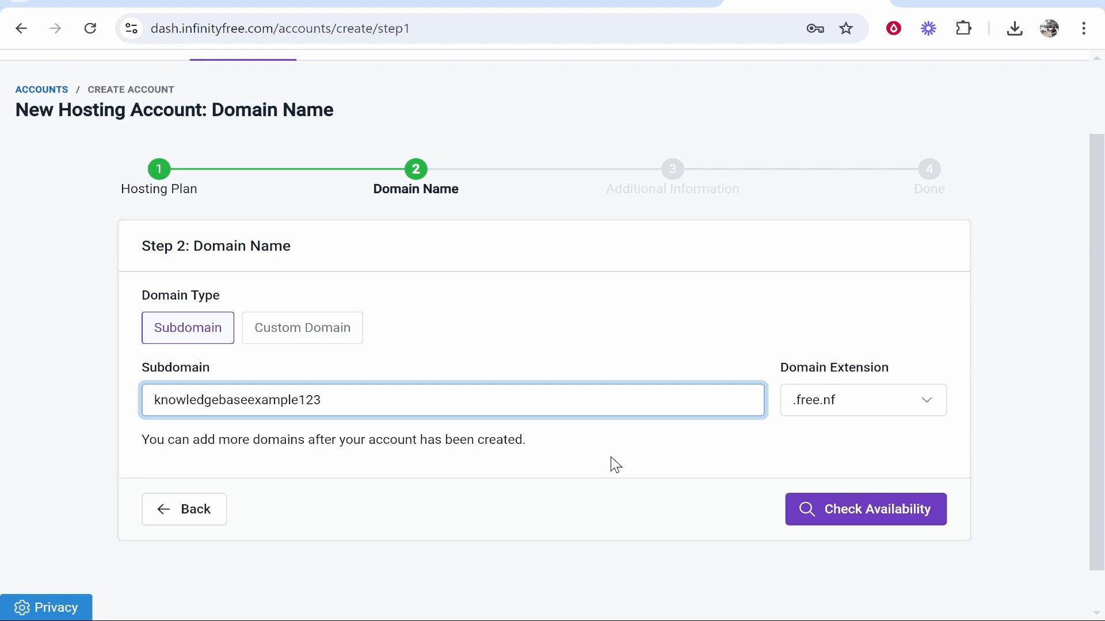
Confirm knowledgebaseexample123.free.nf is available, then submit the labelled, email-approved account.
{"action": "left_click", "coordinate": [866, 509]}
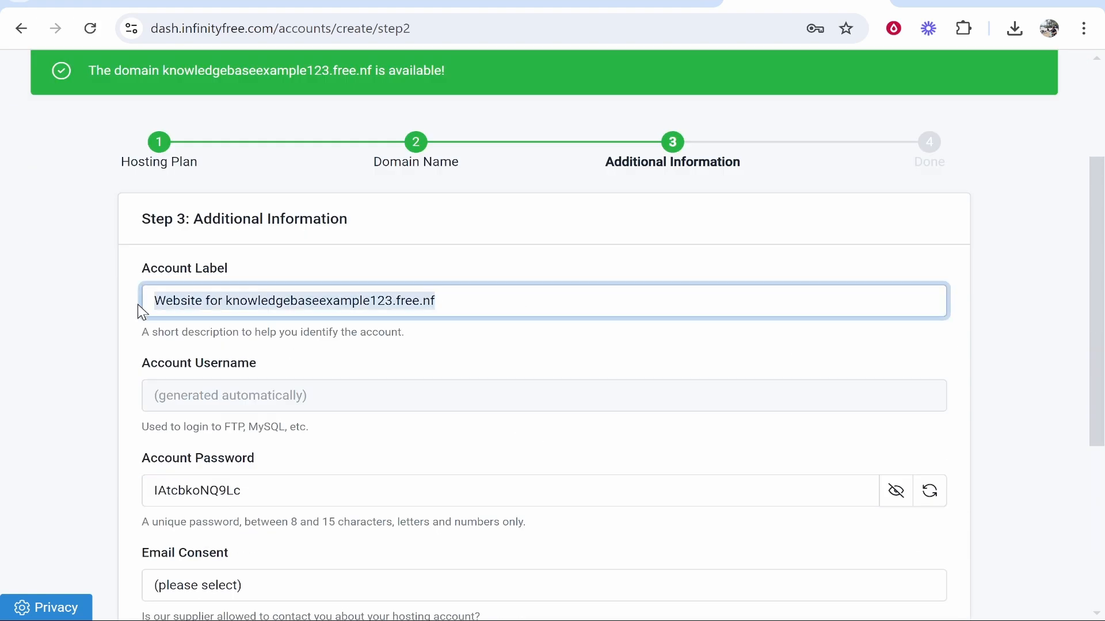
{"action": "scroll", "scroll_direction": "down", "scroll_amount": 3}
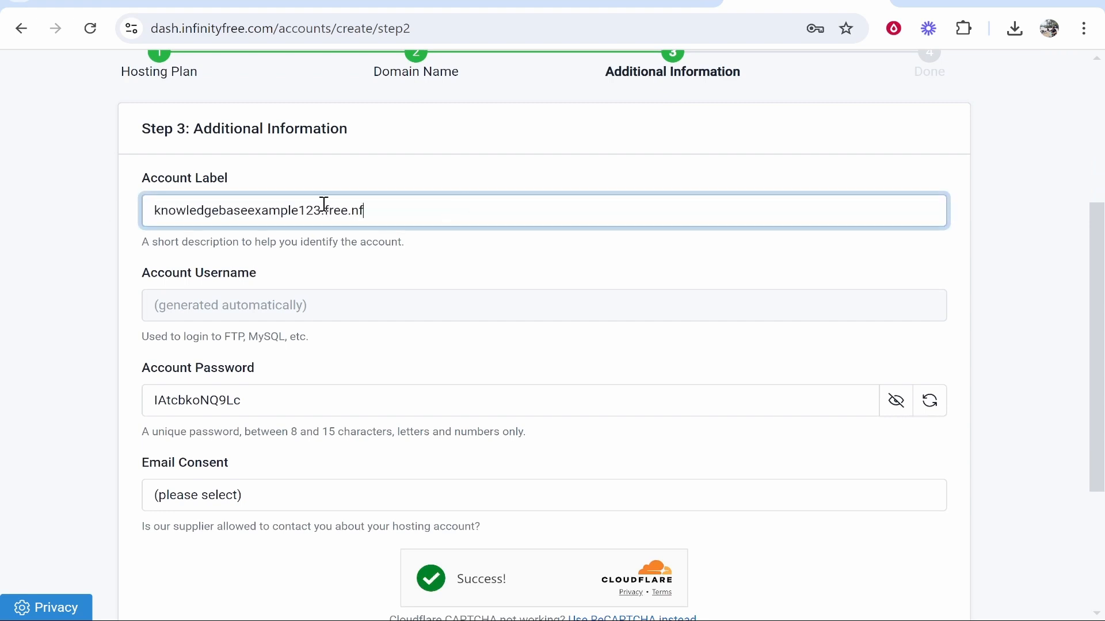
{"action": "scroll", "scroll_direction": "down", "scroll_amount": 3}
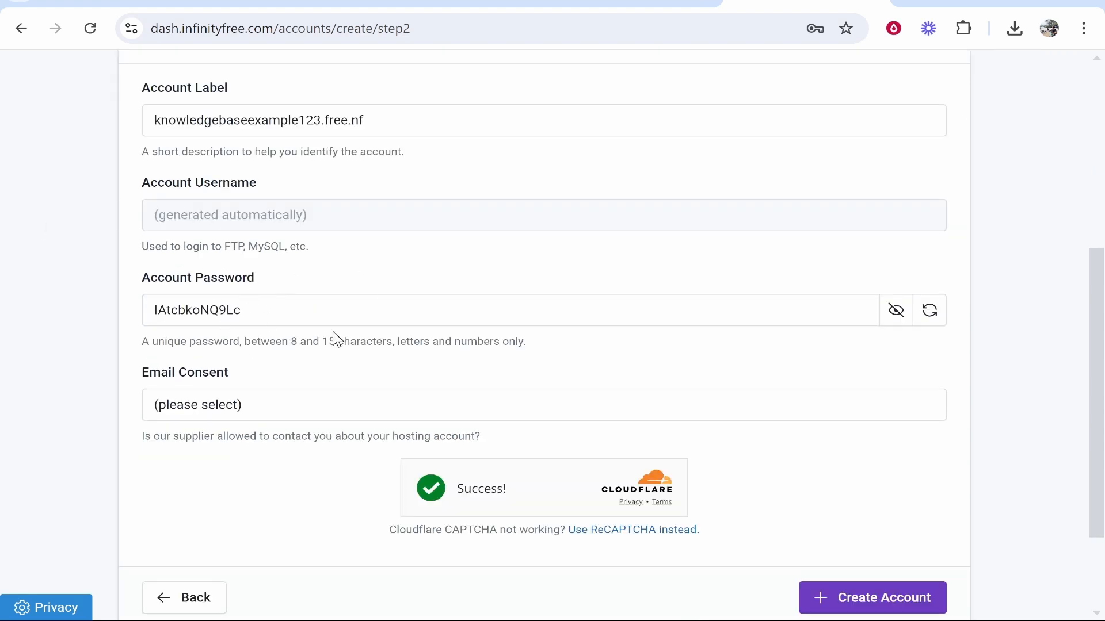
{"action": "mouse_move", "coordinate": [301, 316]}
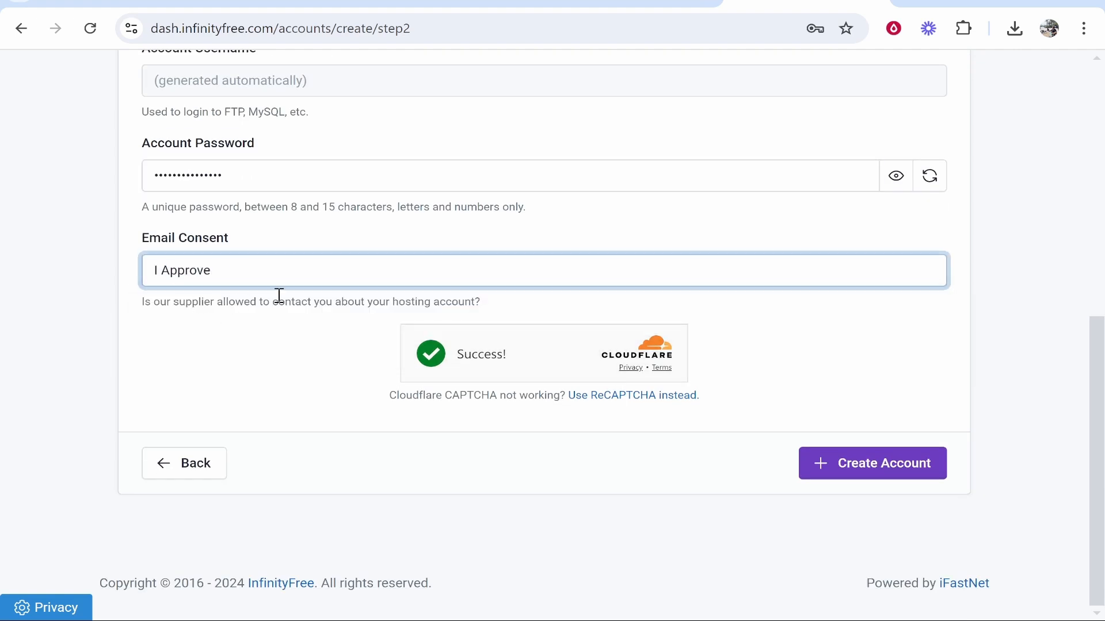
{"action": "left_click", "coordinate": [872, 463]}
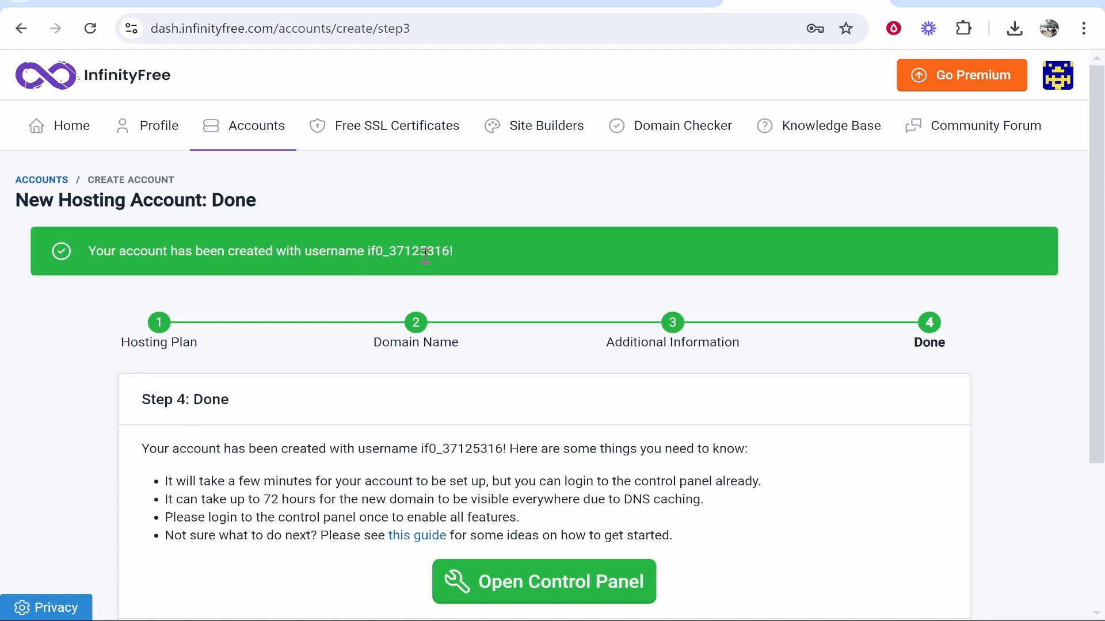
Finish the setup wizard to reach the knowledgebaseexample123.free.nf account overview.
{"action": "scroll", "scroll_direction": "down", "scroll_amount": 3}
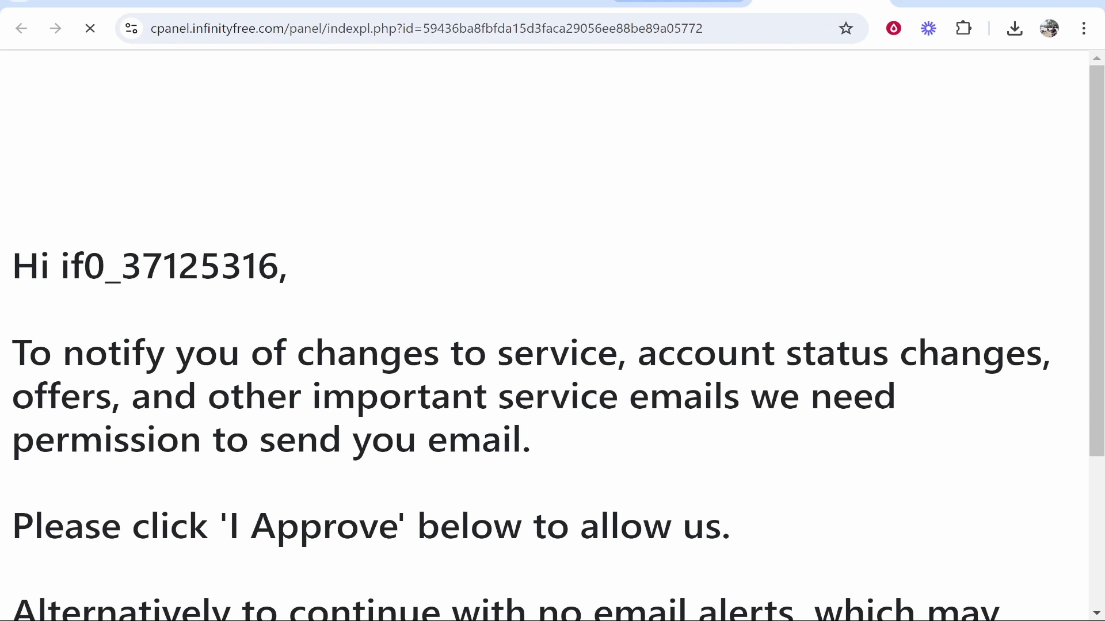
{"action": "scroll", "scroll_direction": "down", "scroll_amount": 3}
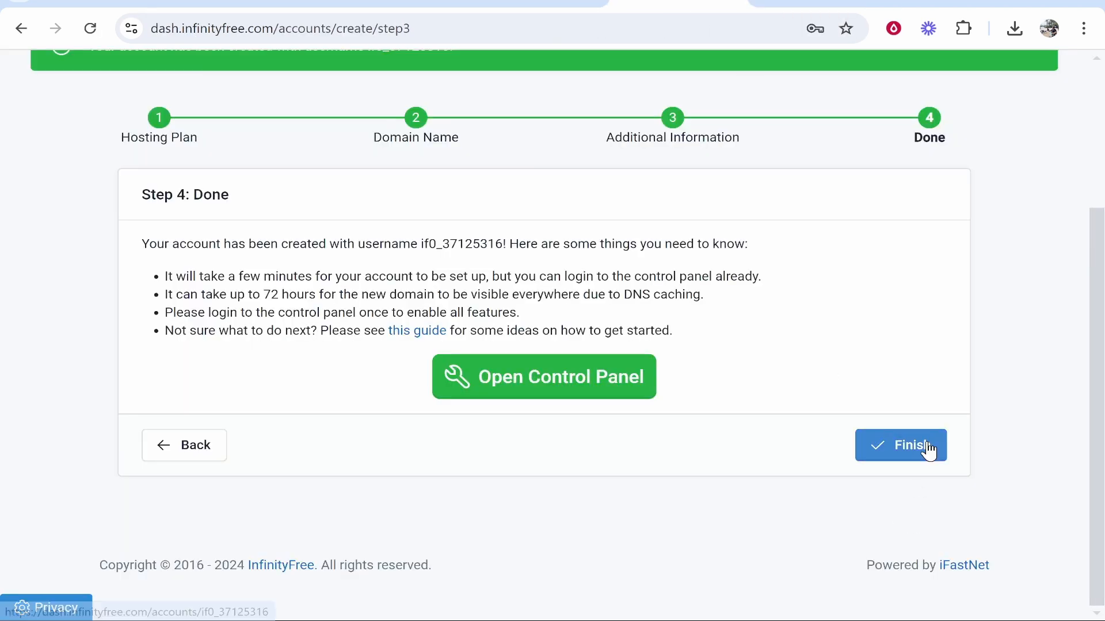
{"action": "left_click", "coordinate": [901, 446]}
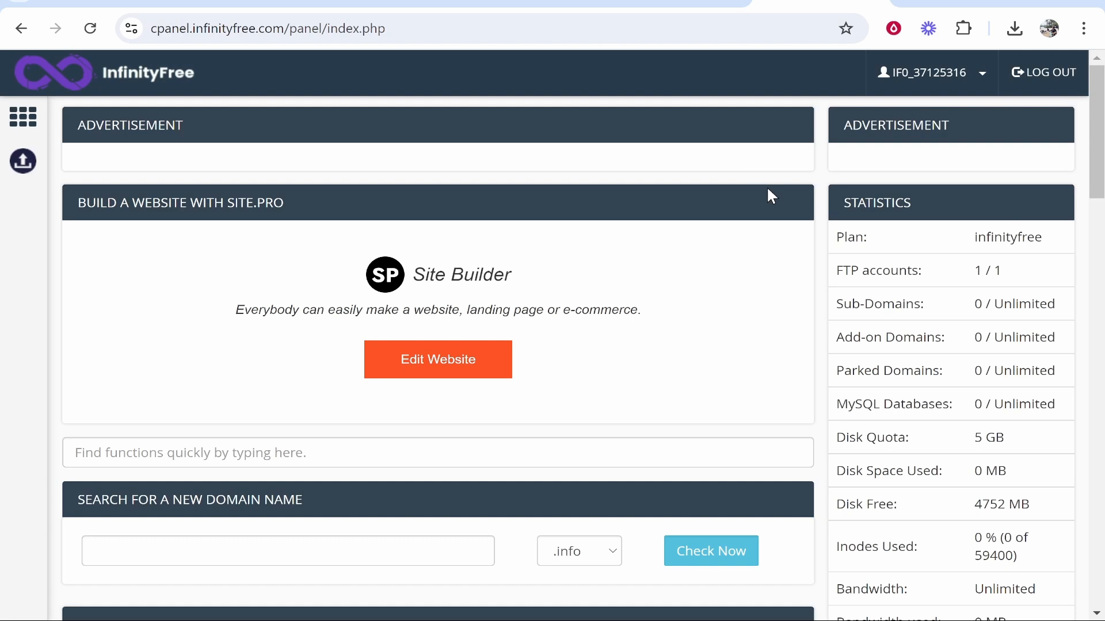
{"action": "mouse_move", "coordinate": [776, 184]}
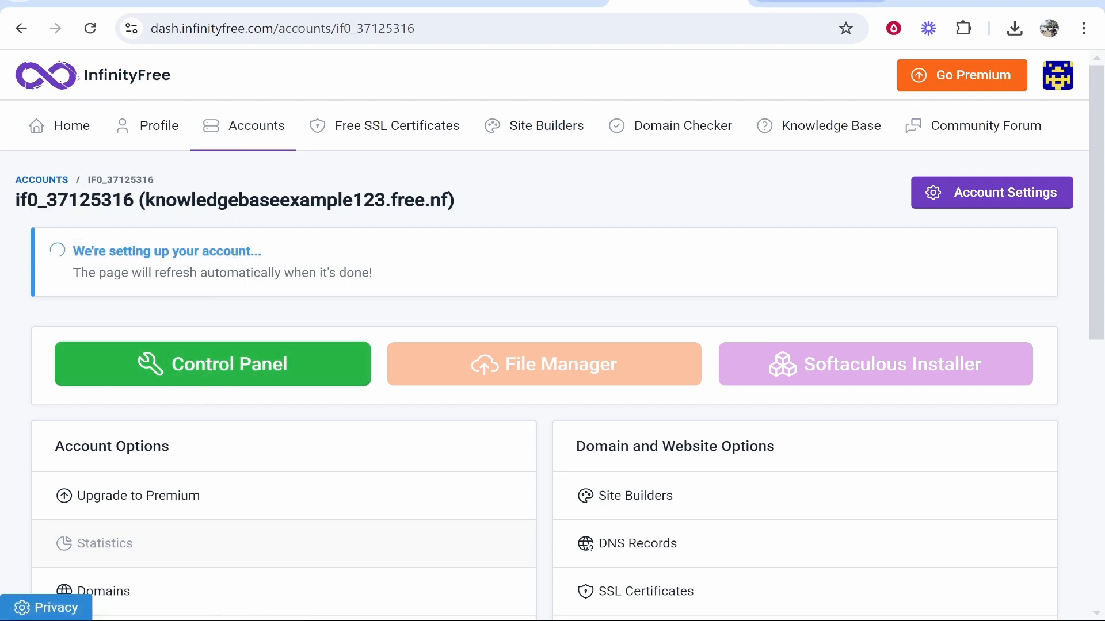
Launch Softaculous Apps Installer from the control panel, bypassing the expired certificate warning.
{"action": "left_click", "coordinate": [213, 364]}
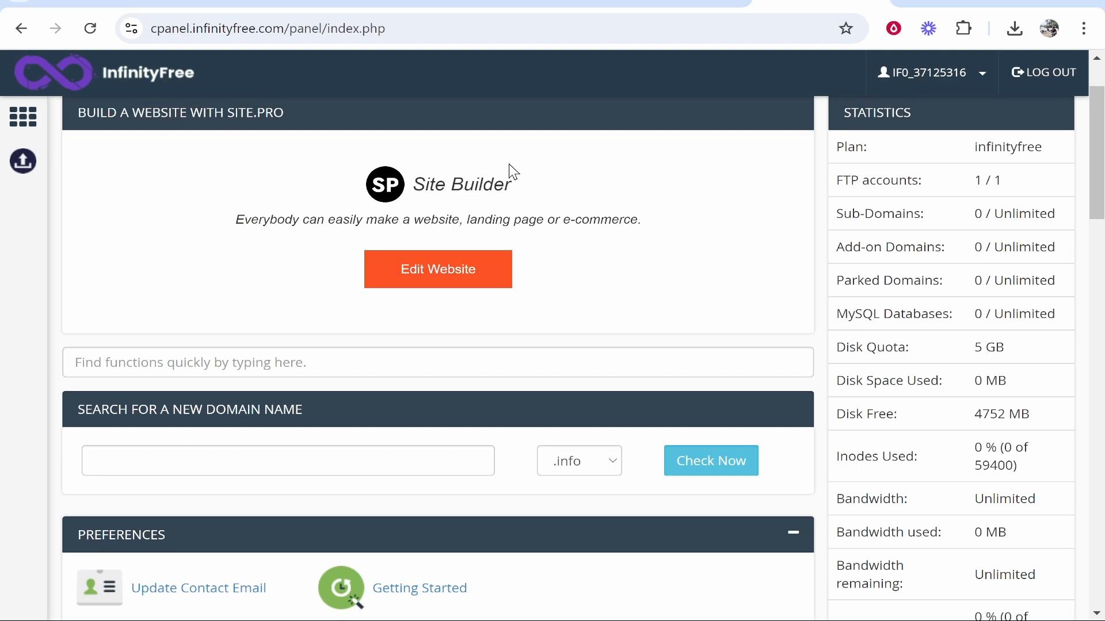
{"action": "scroll", "scroll_direction": "down", "scroll_amount": 3}
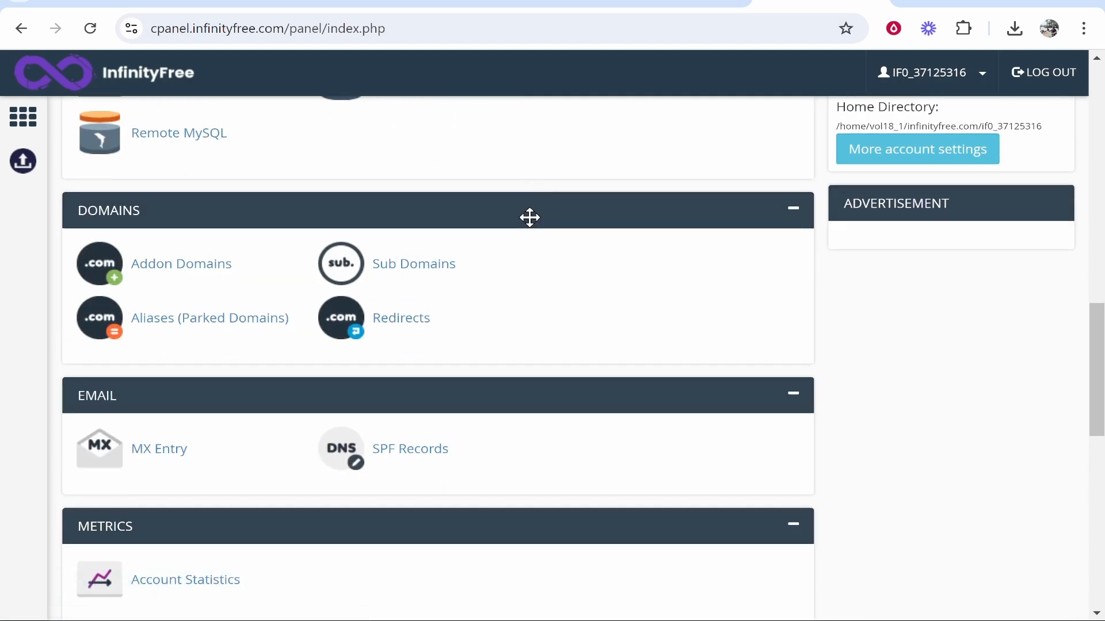
{"action": "scroll", "scroll_direction": "down", "scroll_amount": 3}
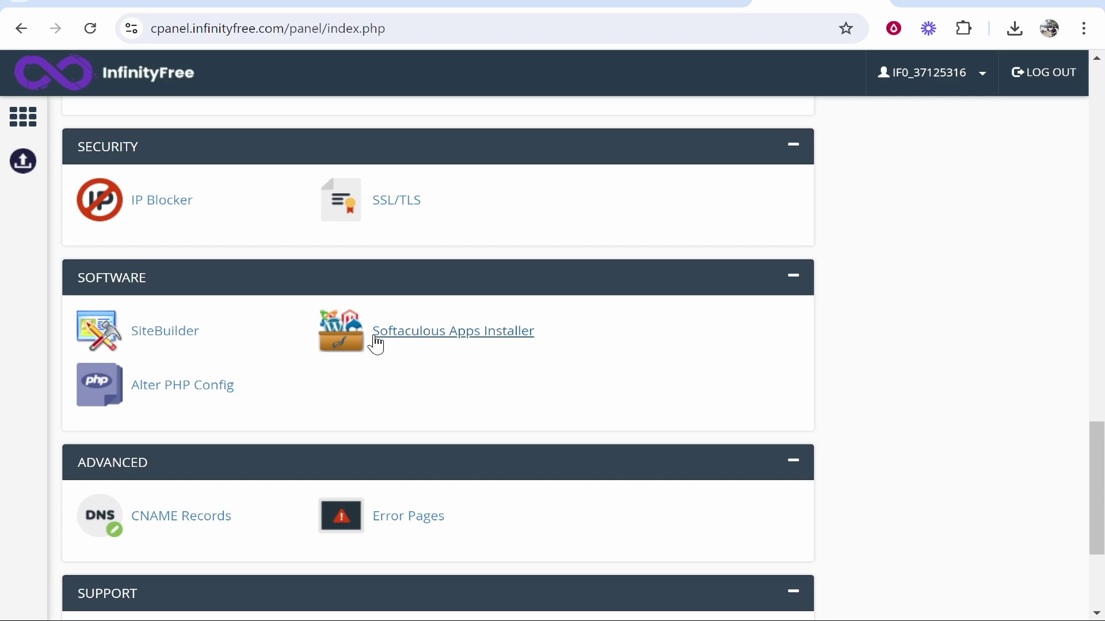
{"action": "mouse_move", "coordinate": [498, 360]}
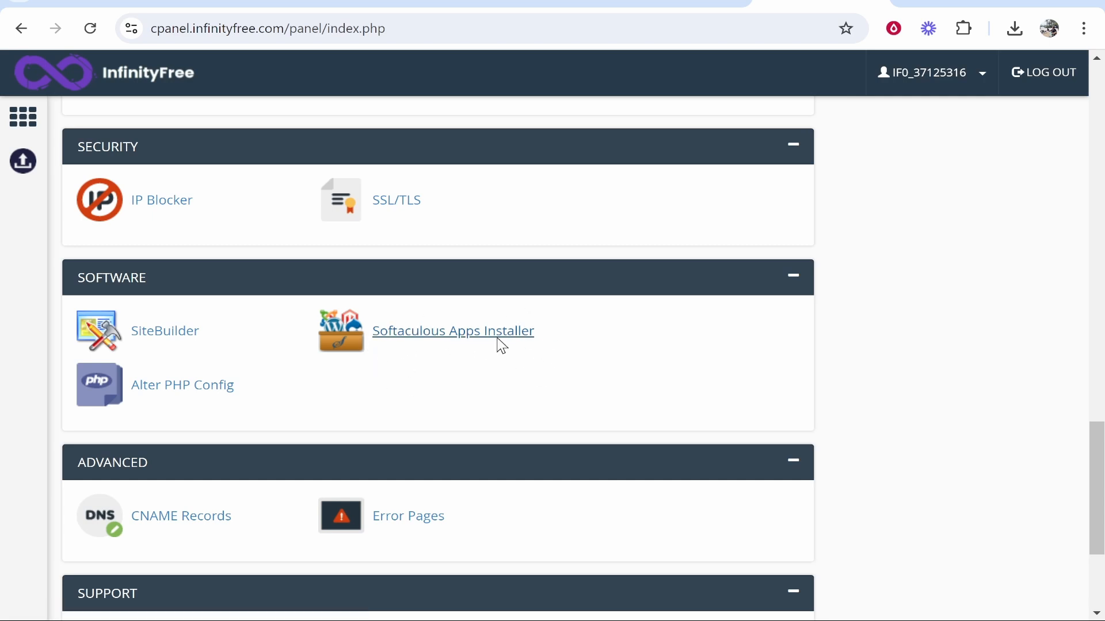
{"action": "left_click", "coordinate": [453, 331]}
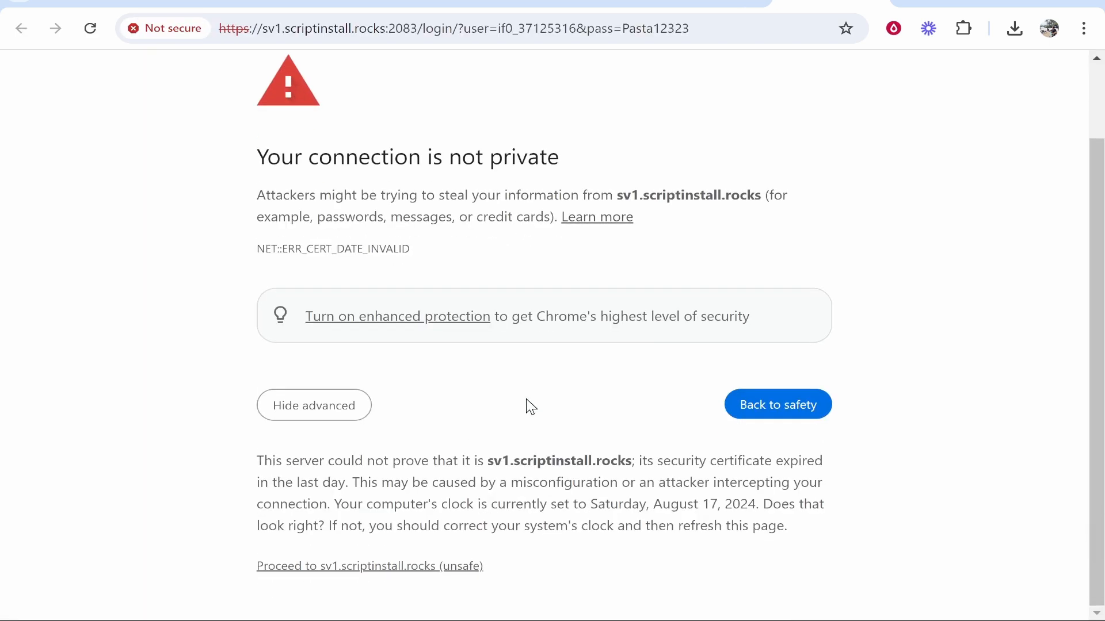
{"action": "left_click", "coordinate": [370, 566]}
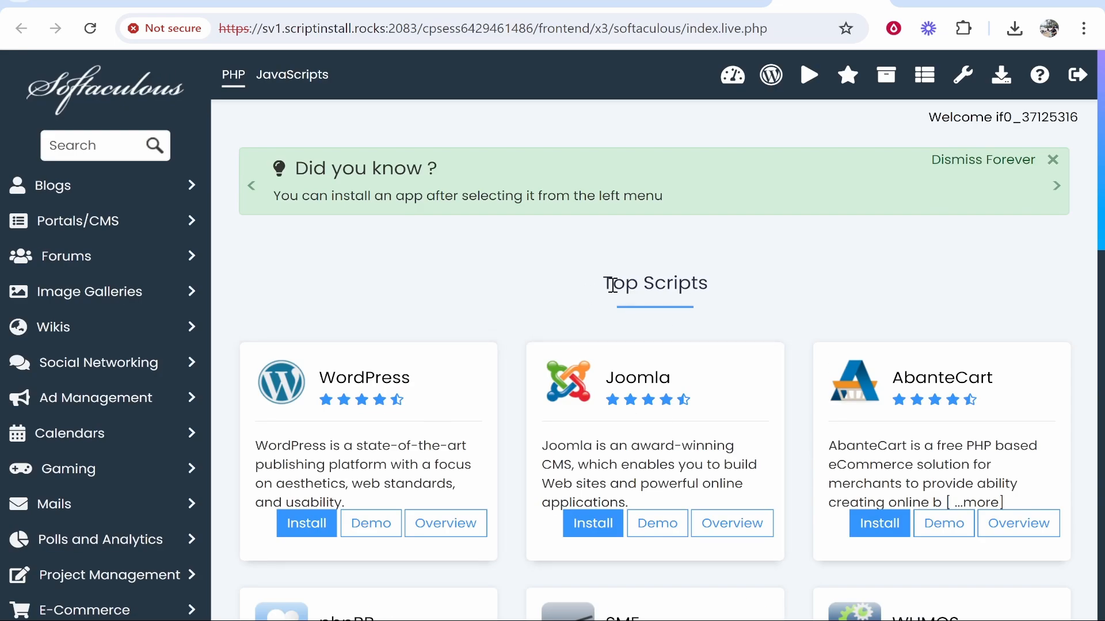
{"action": "scroll", "scroll_direction": "down", "scroll_amount": 3}
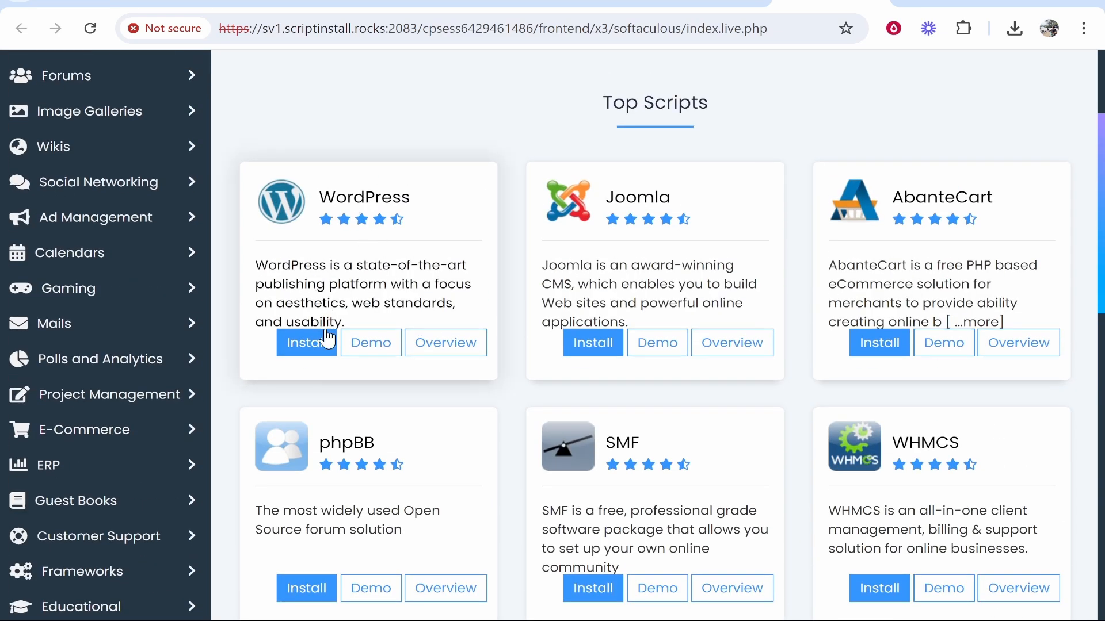
Quick-install WordPress on knowledgebaseexample123.free.nf with admin username knowledgebase.
{"action": "left_click", "coordinate": [306, 343]}
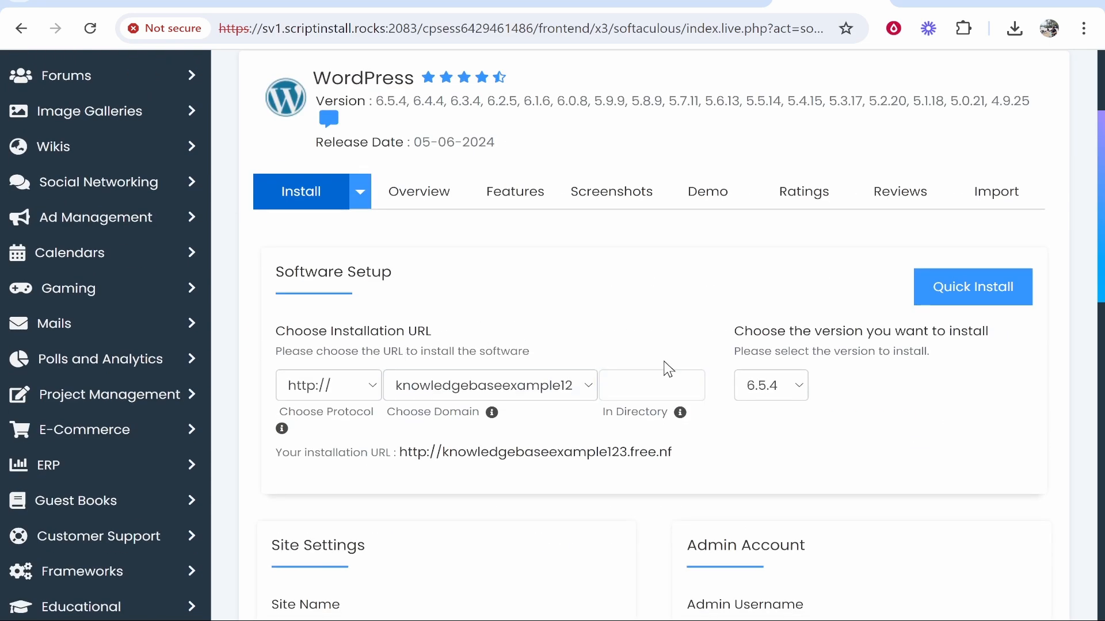
{"action": "scroll", "scroll_direction": "down", "scroll_amount": 3}
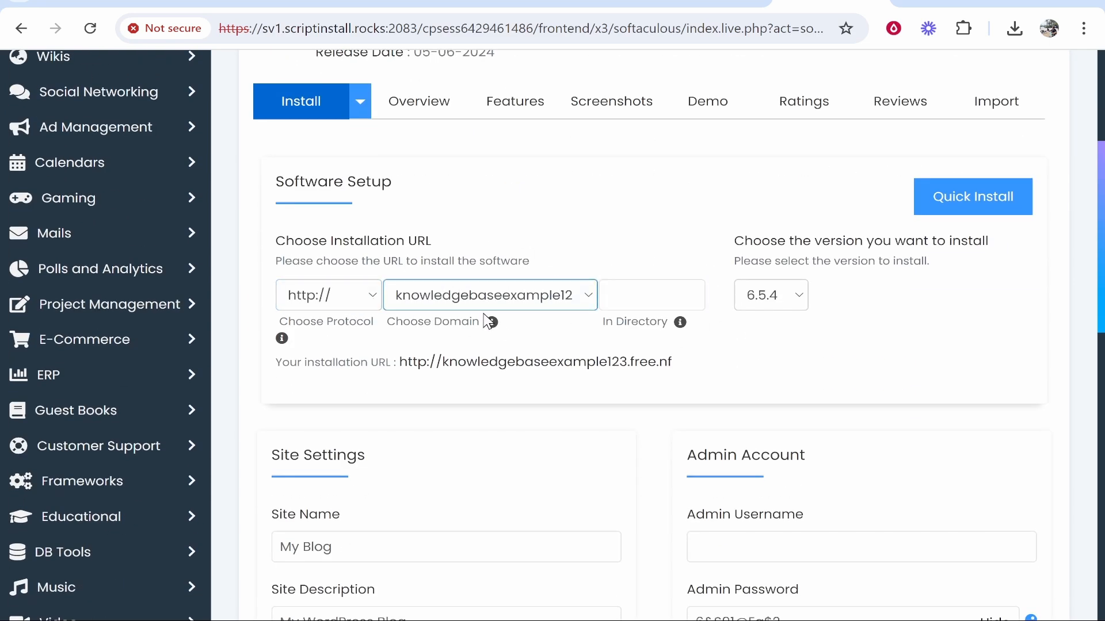
{"action": "scroll", "scroll_direction": "down", "scroll_amount": 3}
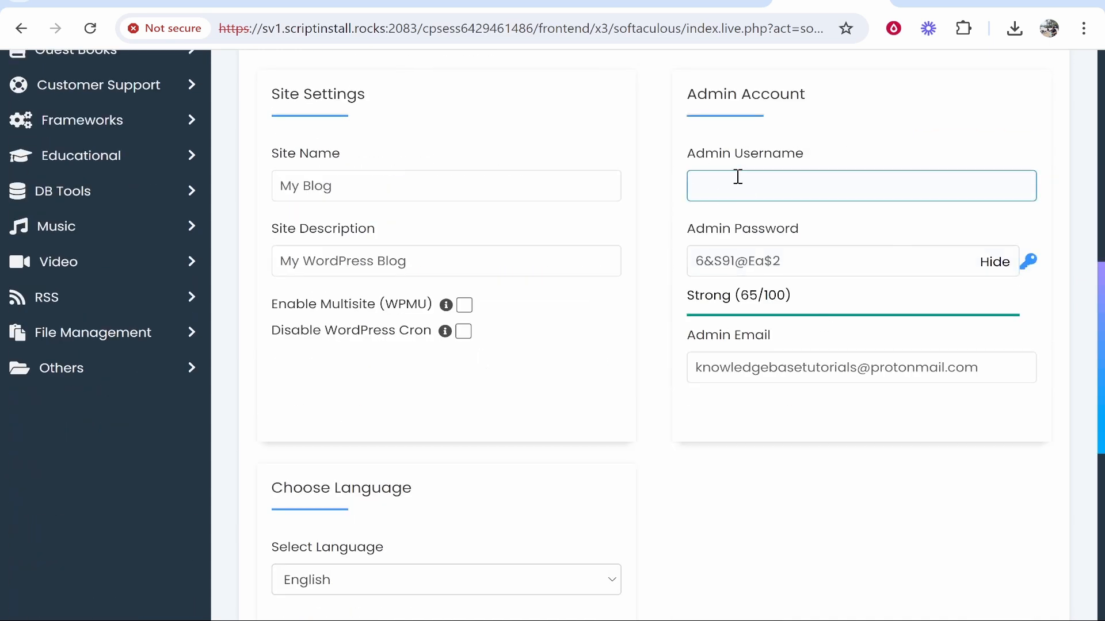
{"action": "type", "text": "knowledgebase"}
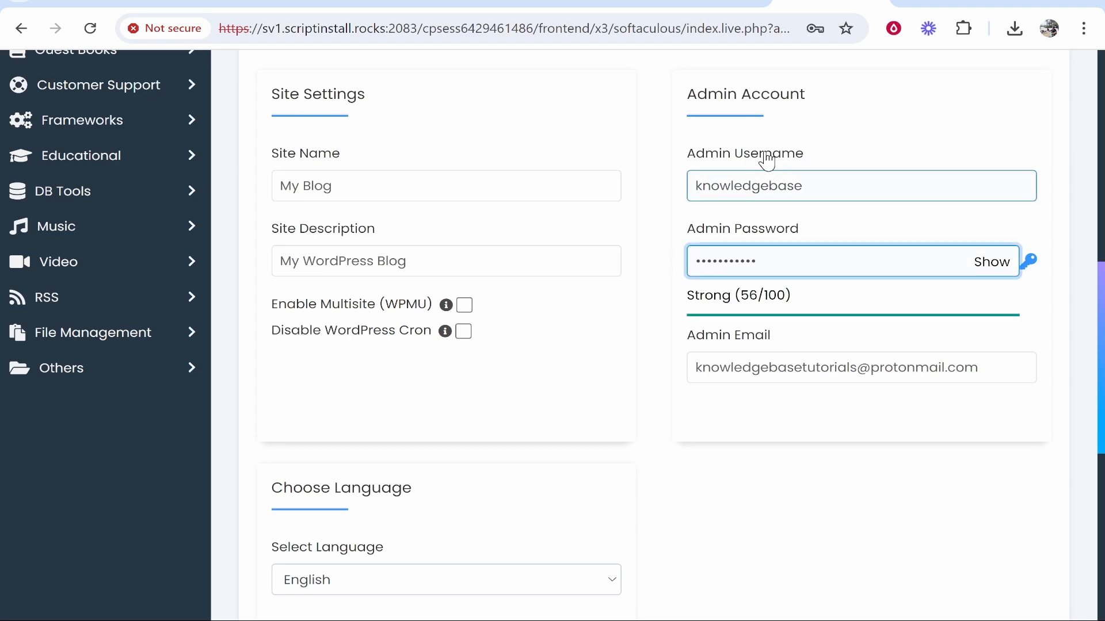
{"action": "scroll", "scroll_direction": "up", "scroll_amount": 3}
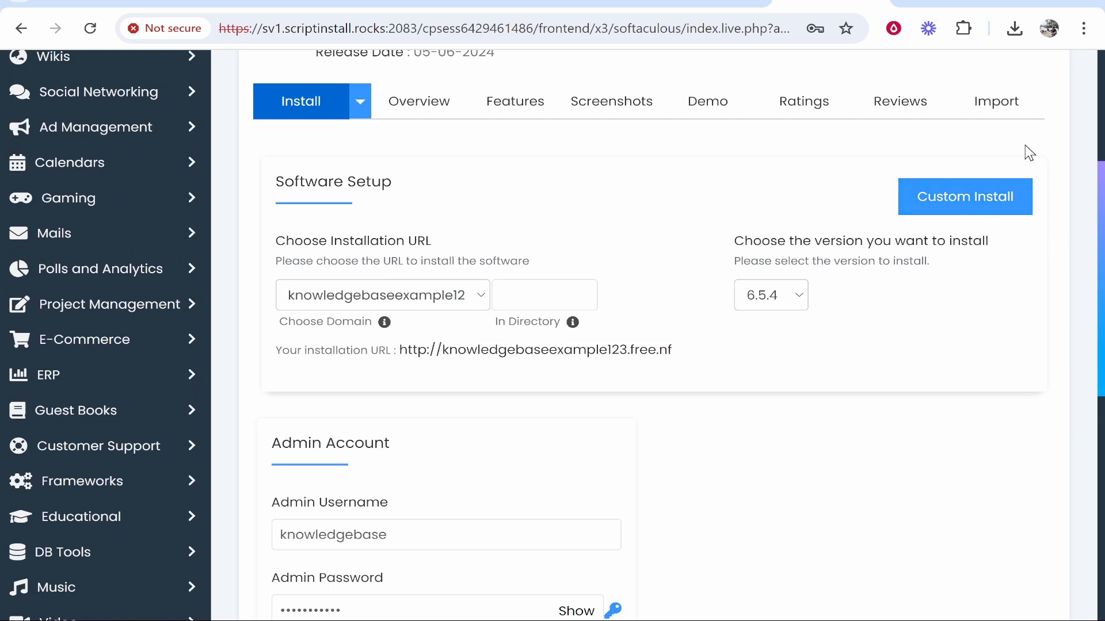
{"action": "scroll", "scroll_direction": "down", "scroll_amount": 3}
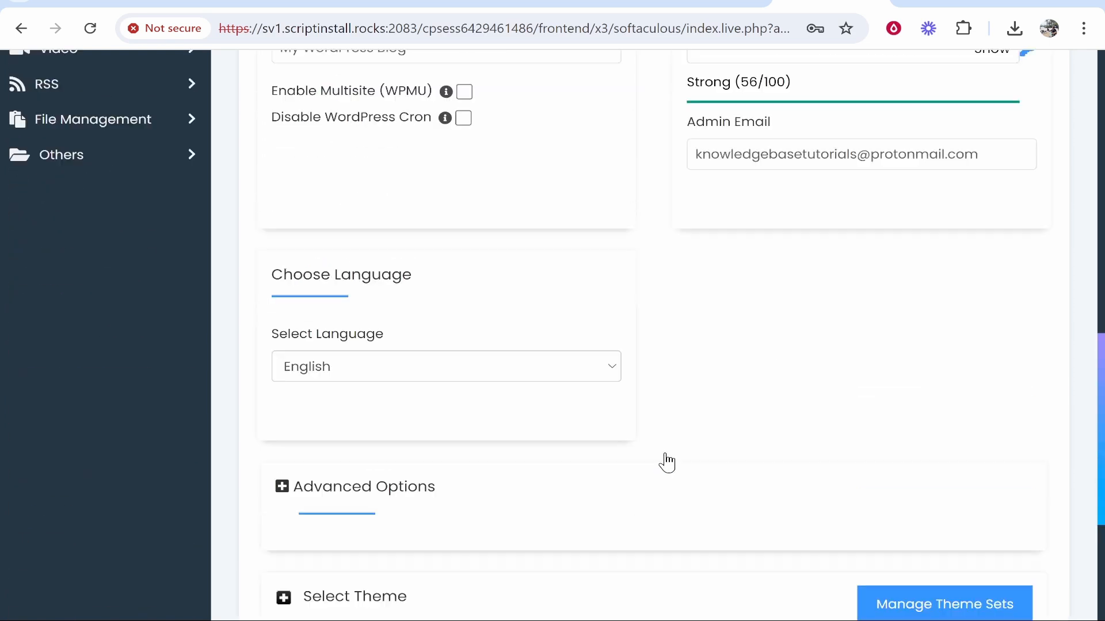
{"action": "scroll", "scroll_direction": "down", "scroll_amount": 3}
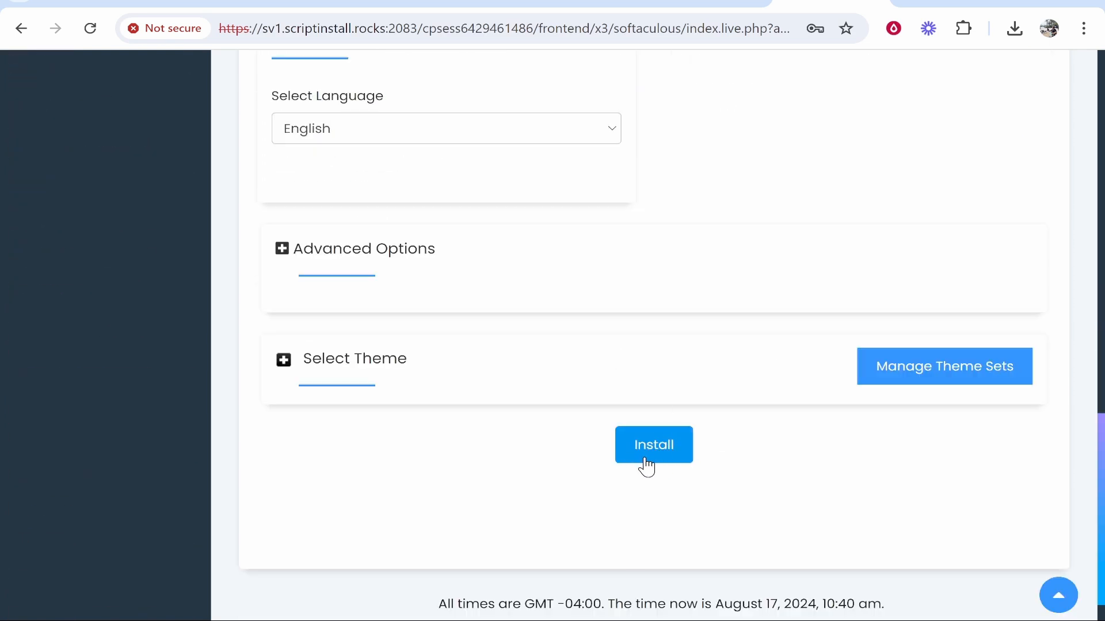
{"action": "left_click", "coordinate": [653, 445]}
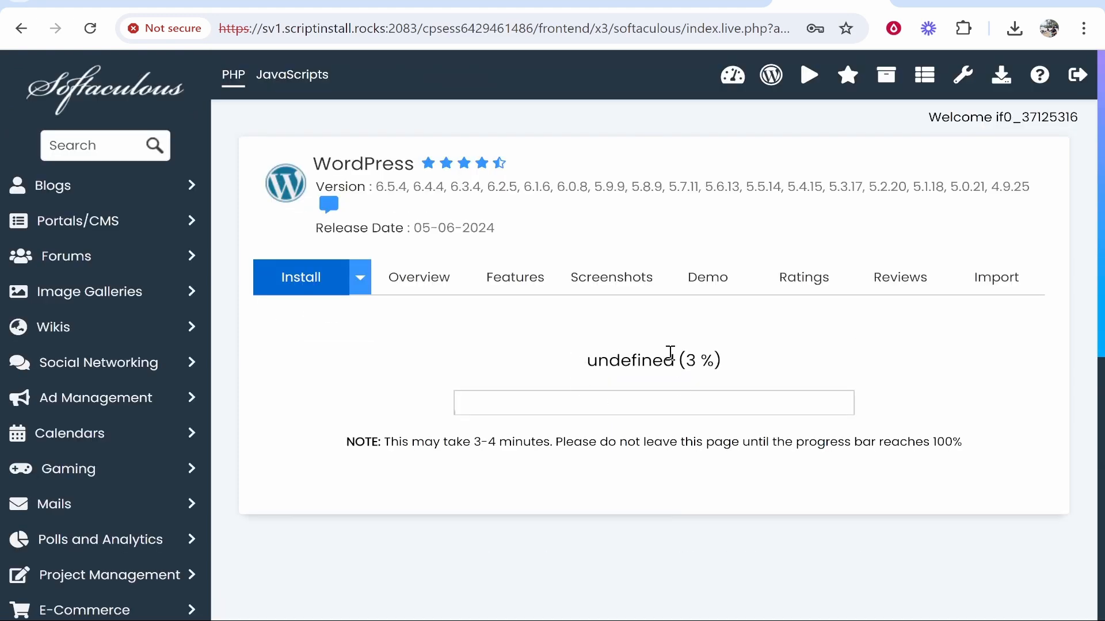
{"action": "mouse_move", "coordinate": [754, 376]}
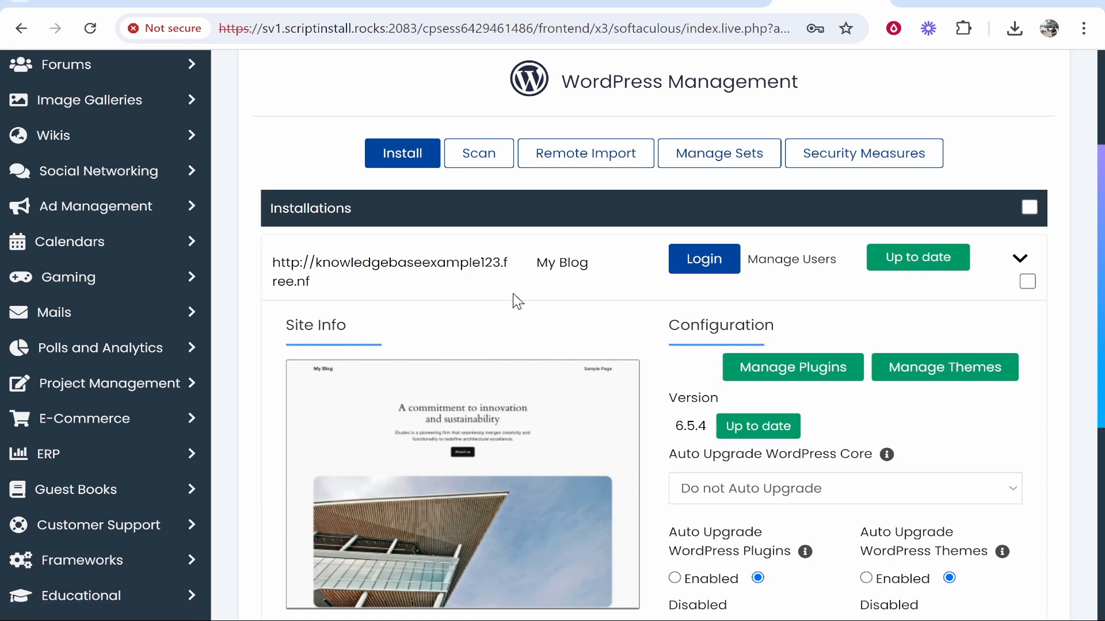
{"action": "mouse_move", "coordinate": [324, 289]}
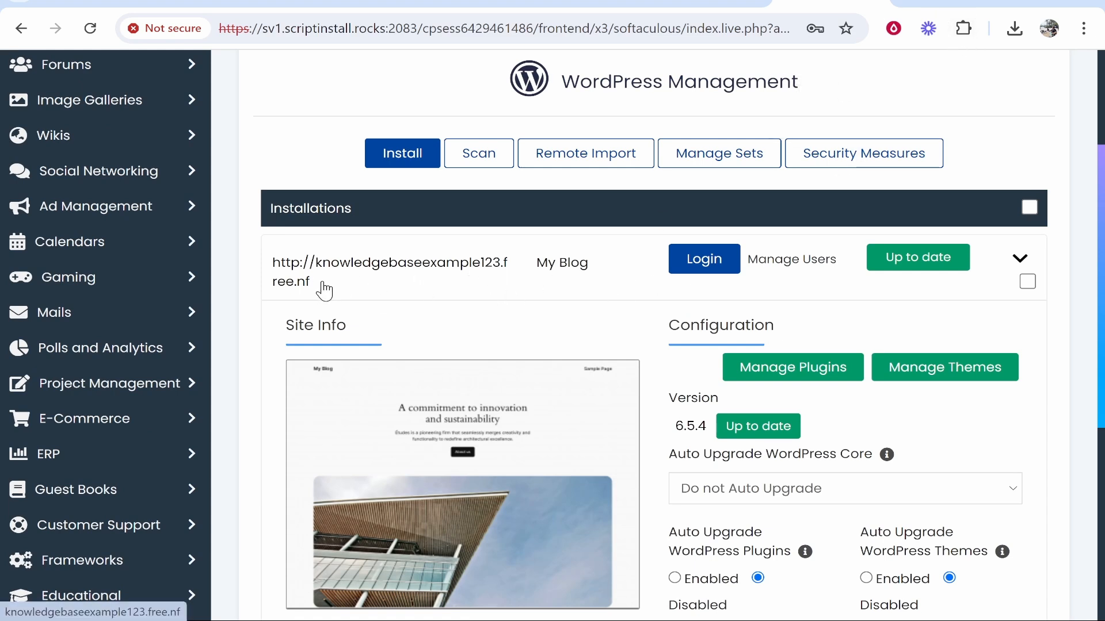
Visit the finished WordPress install at knowledgebaseexample123.free.nf from the Installations list.
{"action": "left_click", "coordinate": [390, 272]}
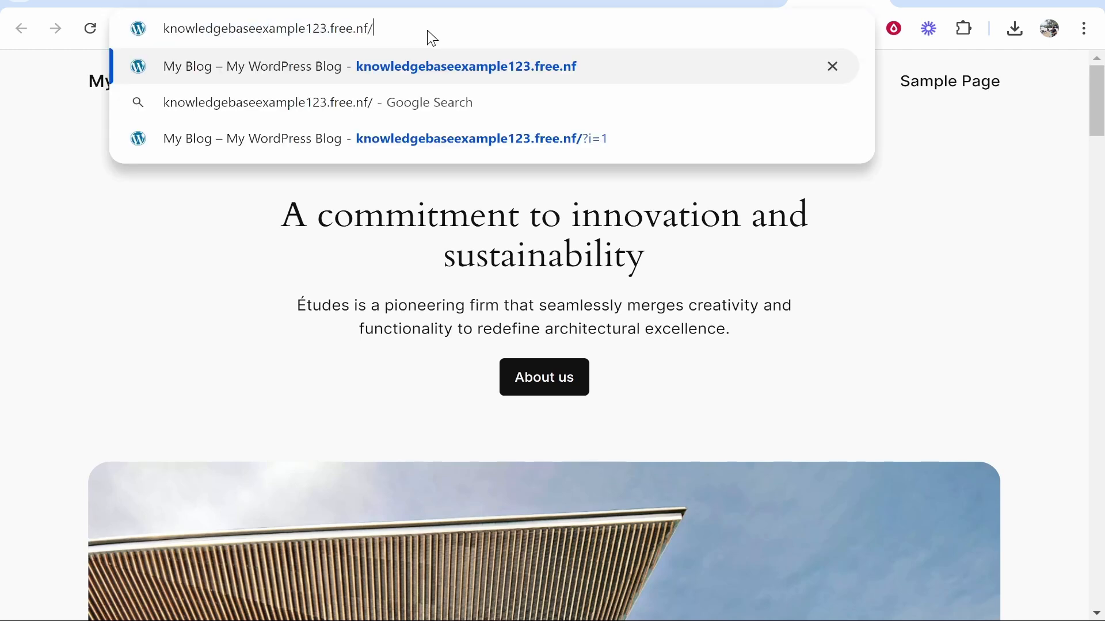
Load the site's /wp-admin URL to reach the WordPress login page.
{"action": "type", "text": "wp-ad"}
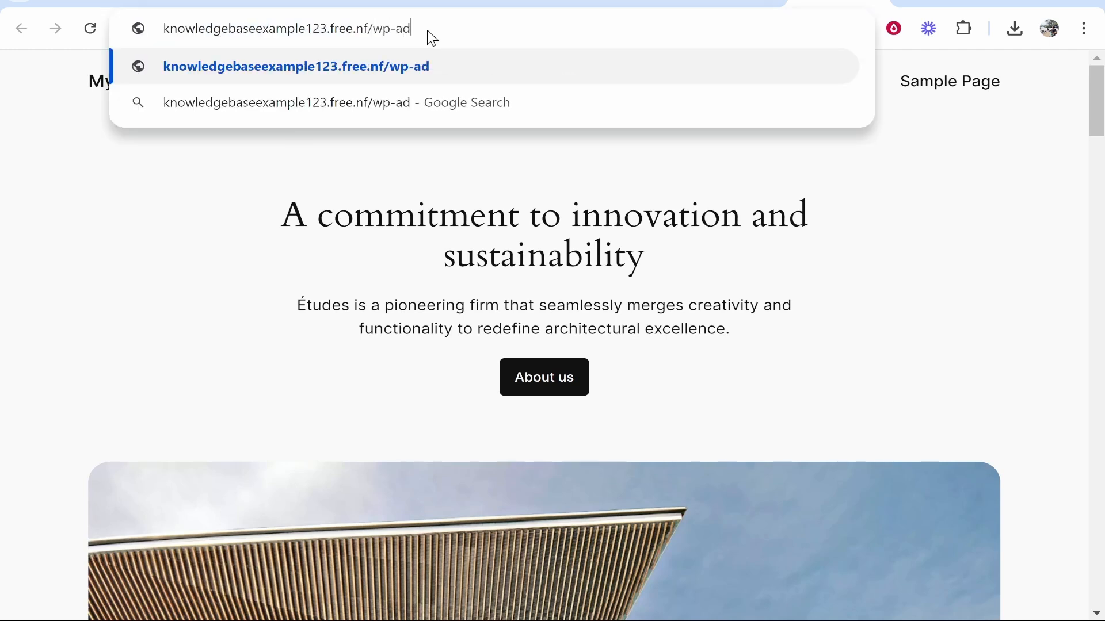
{"action": "key", "text": "Enter"}
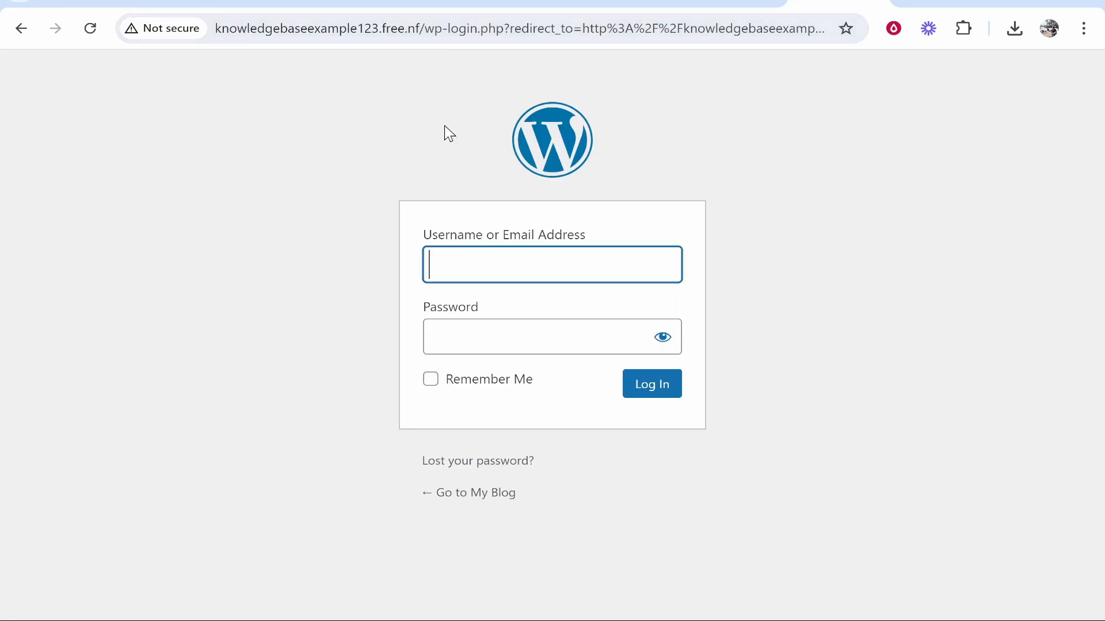
{"action": "mouse_move", "coordinate": [553, 264]}
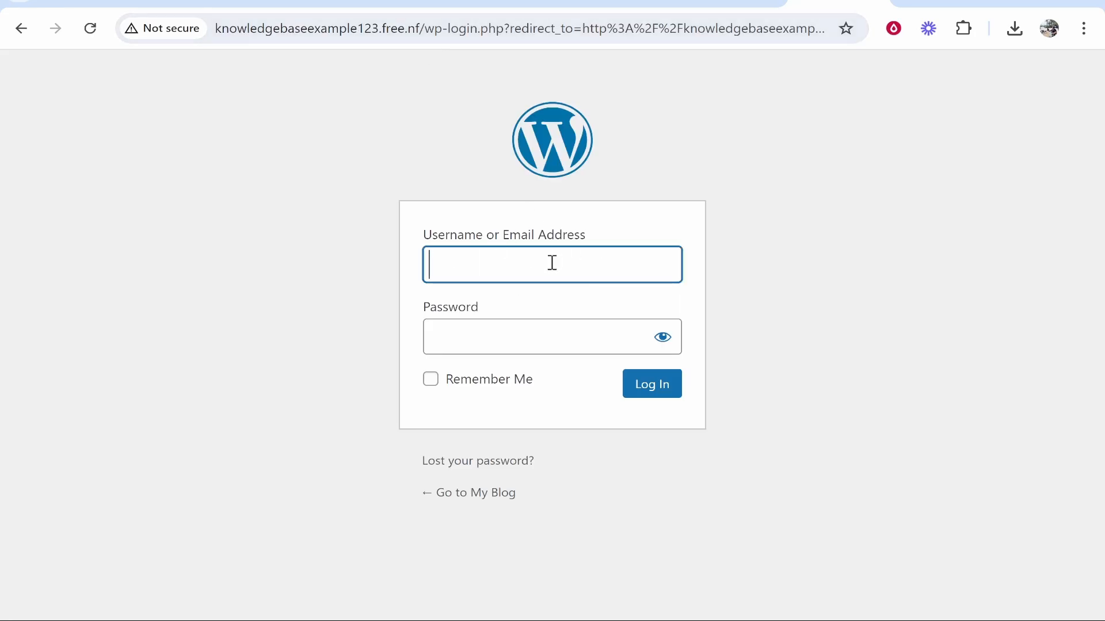
{"action": "mouse_move", "coordinate": [839, 152]}
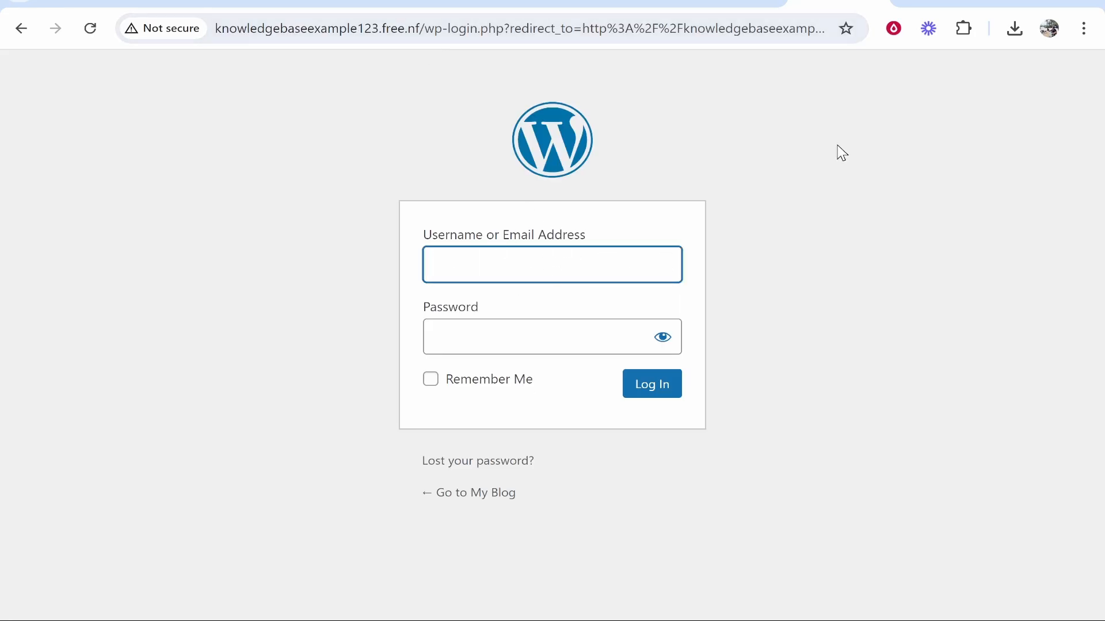